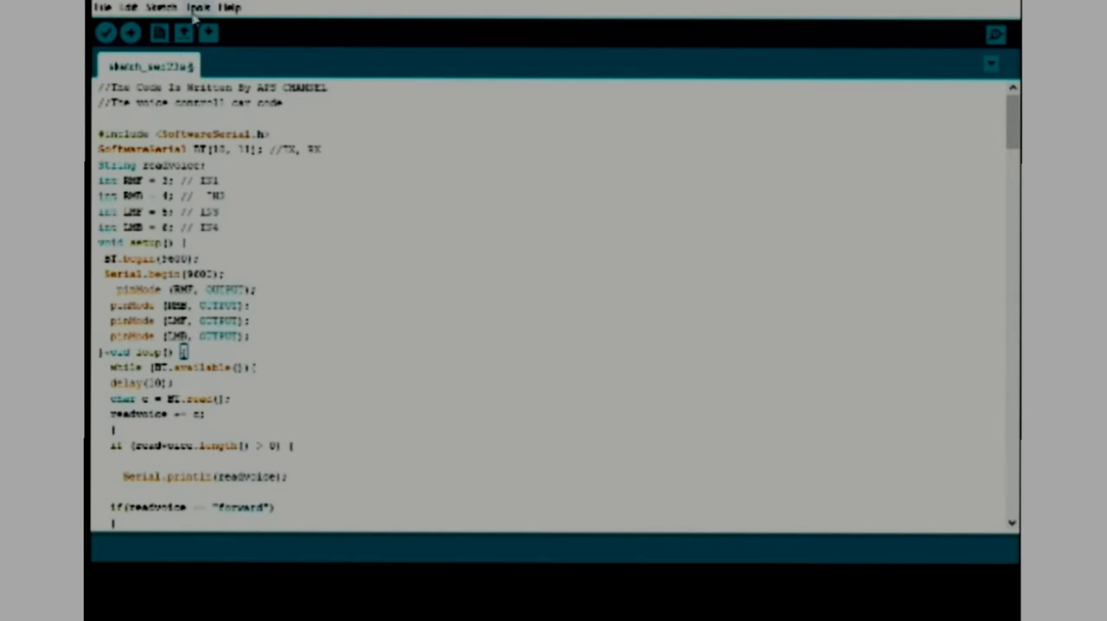
- Select Arduino Uno as the target board from the Tools board list
{"action": "left_click", "coordinate": [198, 7]}
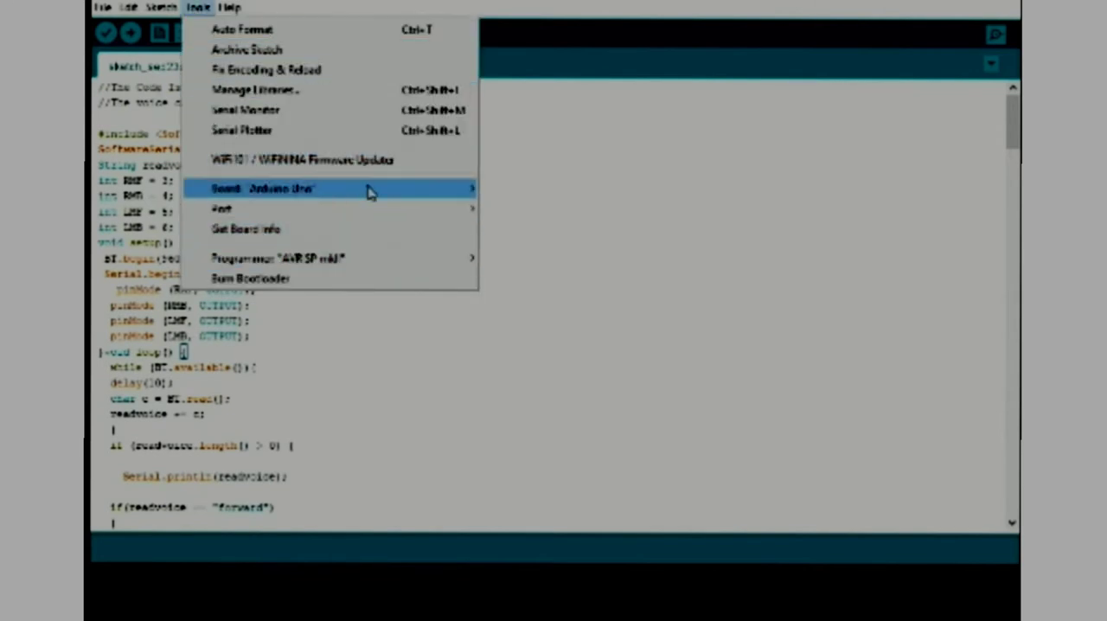
{"action": "left_click", "coordinate": [264, 189]}
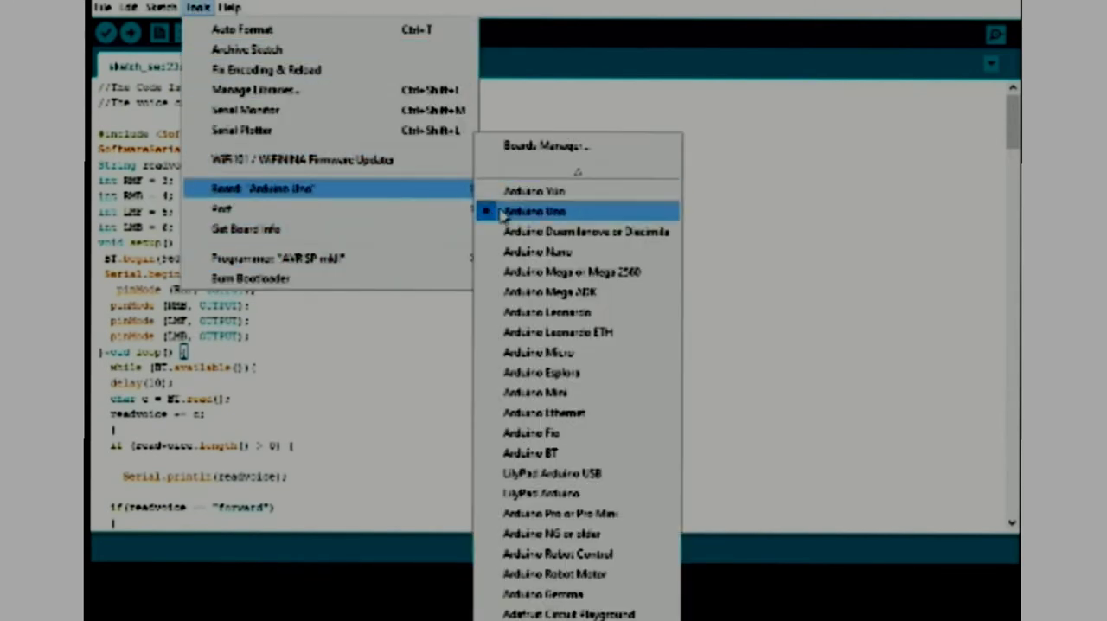
{"action": "left_click", "coordinate": [534, 210]}
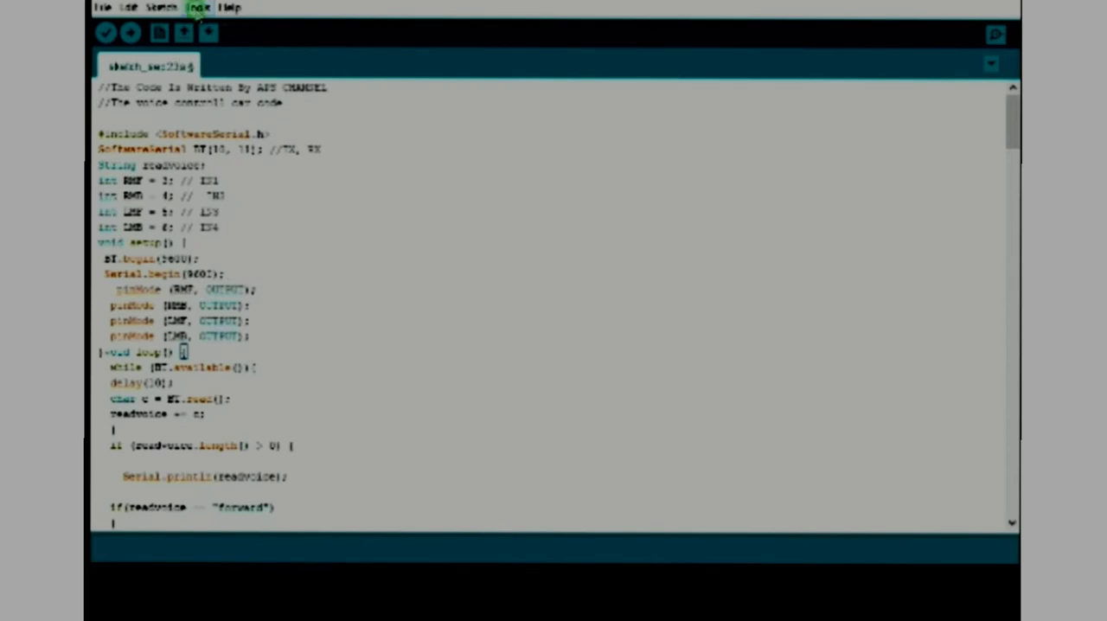
{"action": "left_click", "coordinate": [198, 7]}
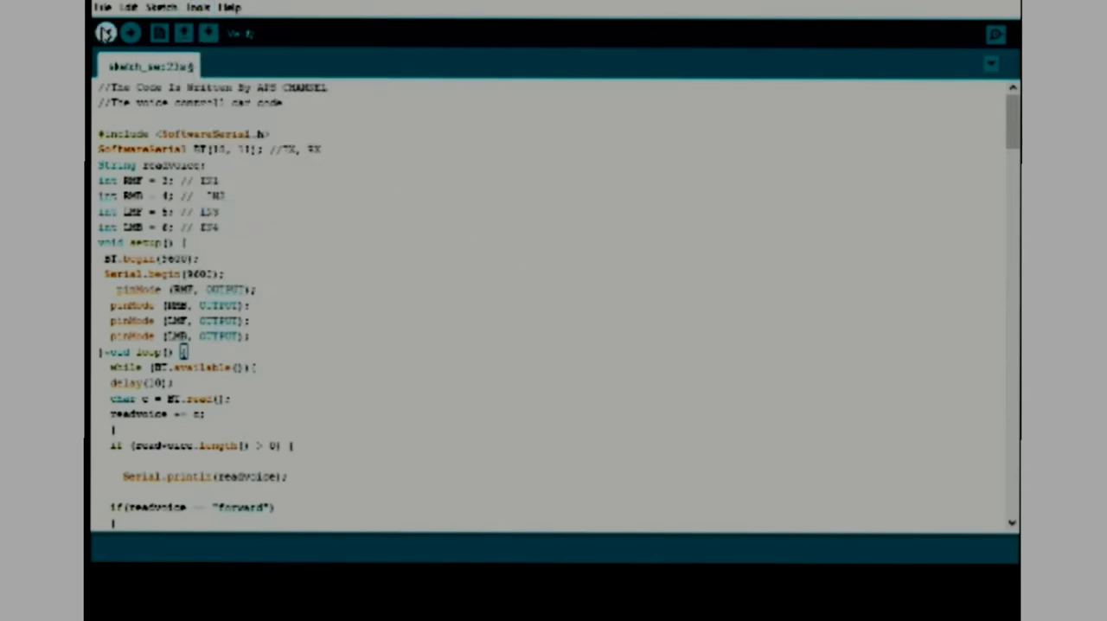
- Upload the voice-controlled car sketch, cancelling the Save sketch folder prompt
{"action": "left_click", "coordinate": [104, 32]}
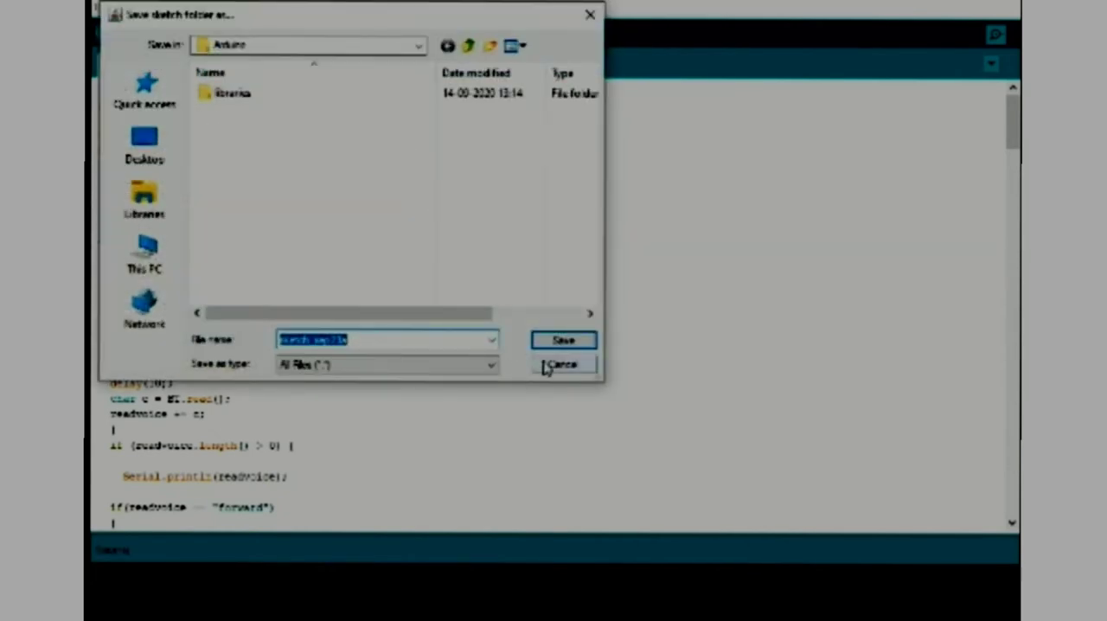
{"action": "left_click", "coordinate": [564, 340]}
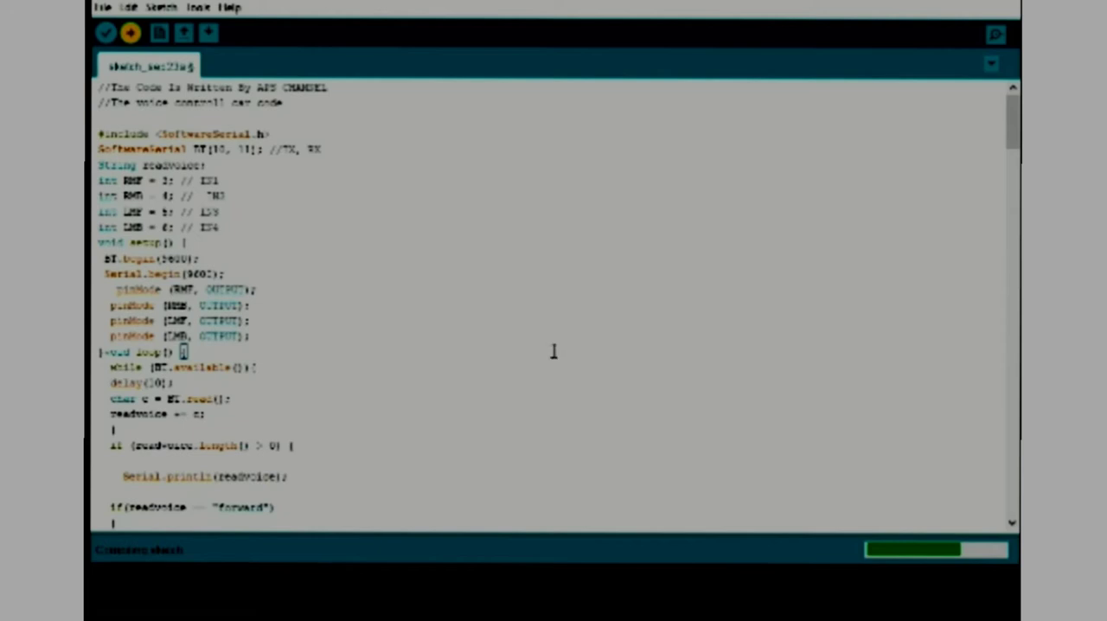
{"action": "mouse_move", "coordinate": [525, 339]}
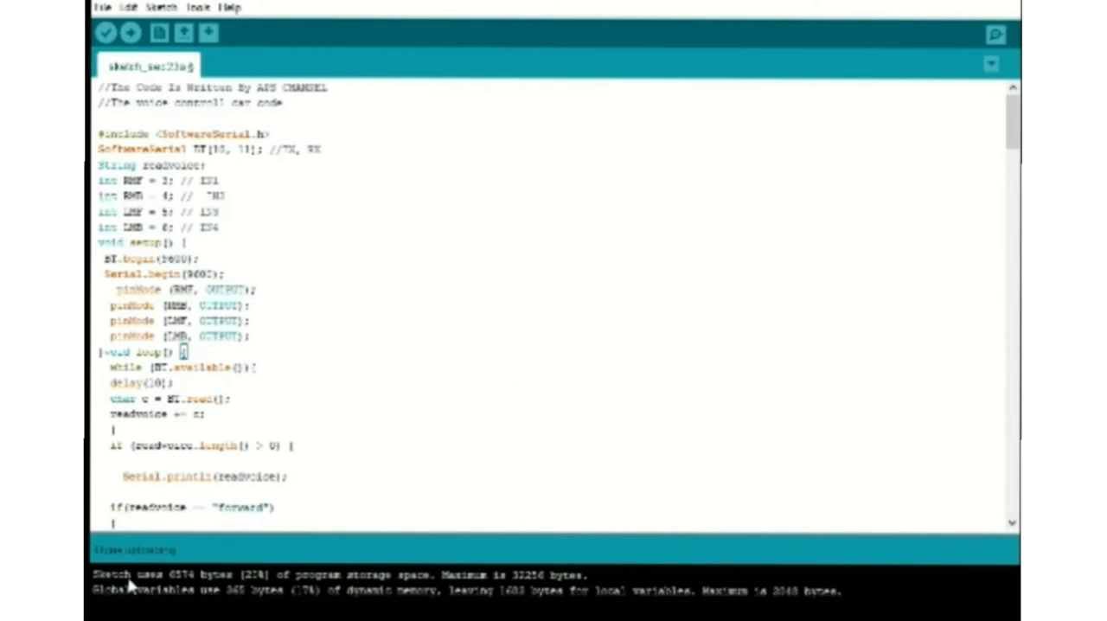
{"action": "mouse_move", "coordinate": [207, 545]}
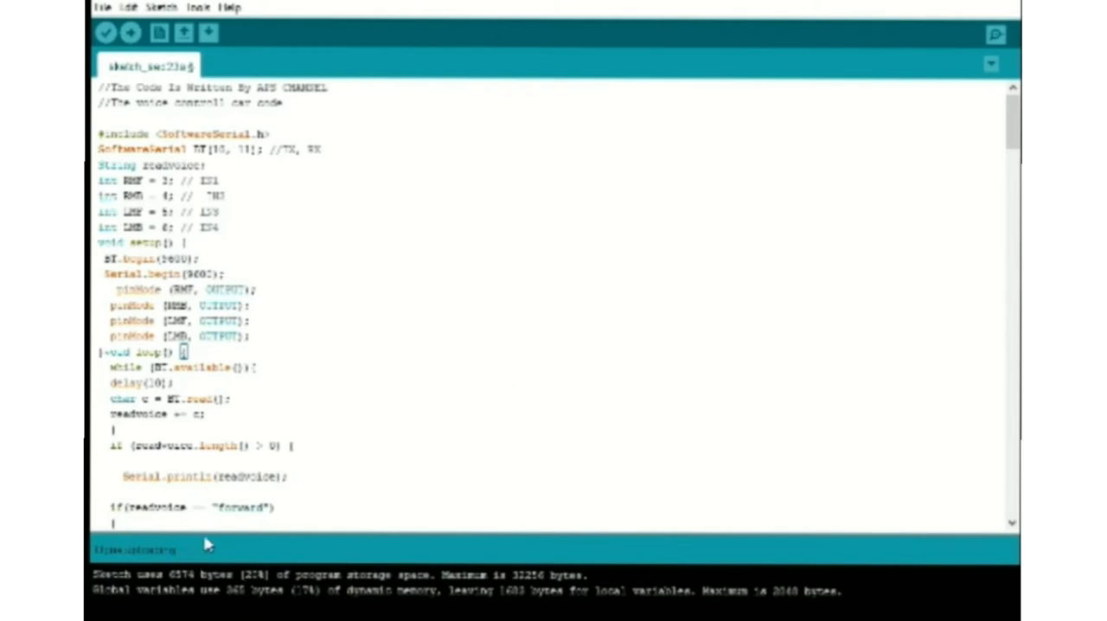